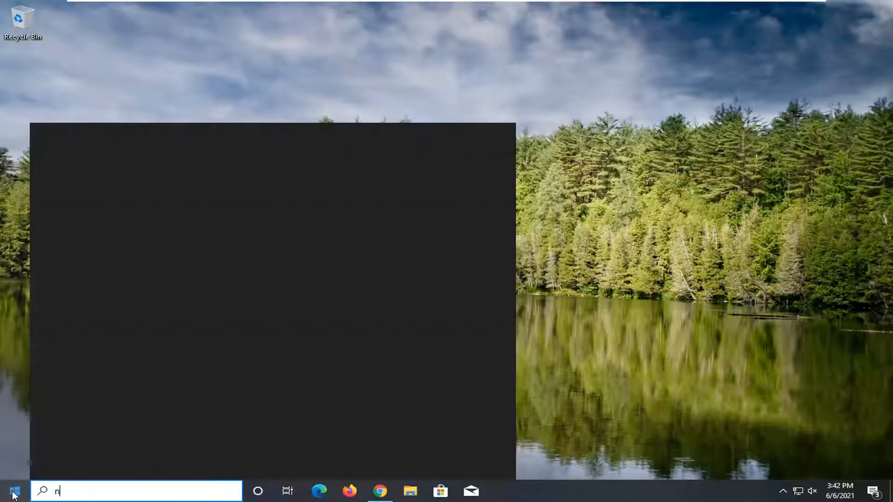
Search the Start menu for "network reset"
text(etwork reset)
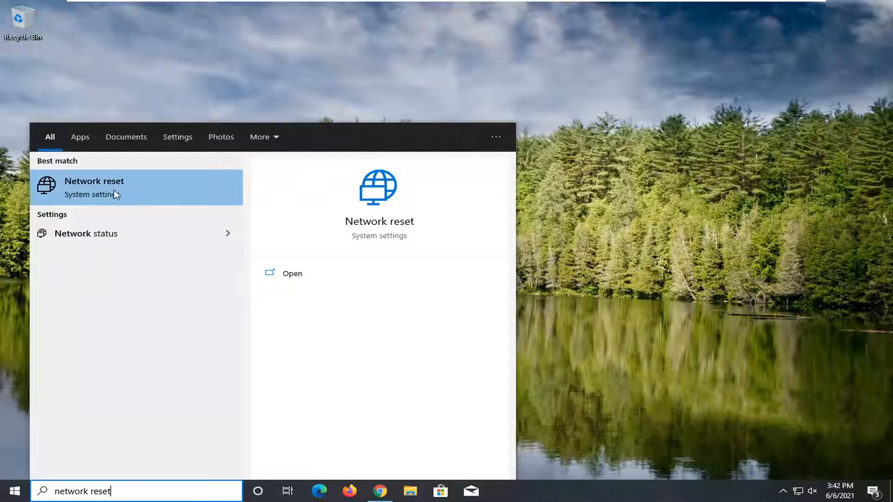
Open Network reset, reset all network adapters, confirm, and dismiss the shutdown notice
click(94, 187)
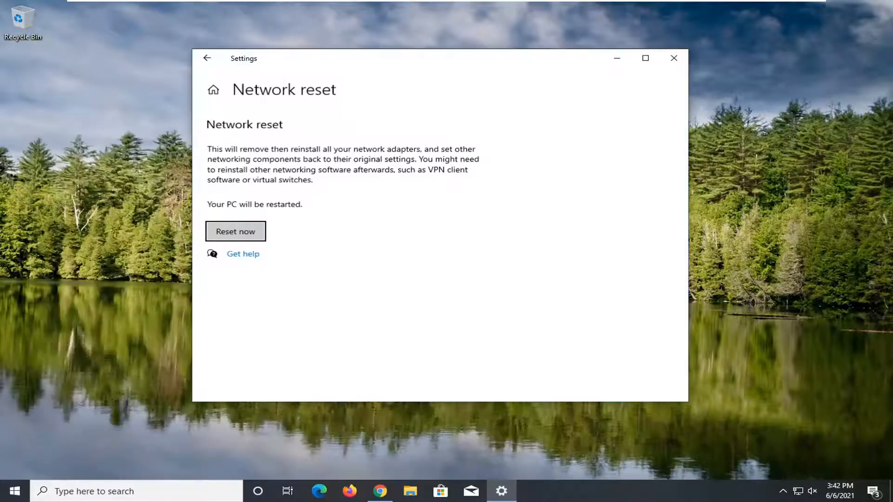
mouse_move(340, 164)
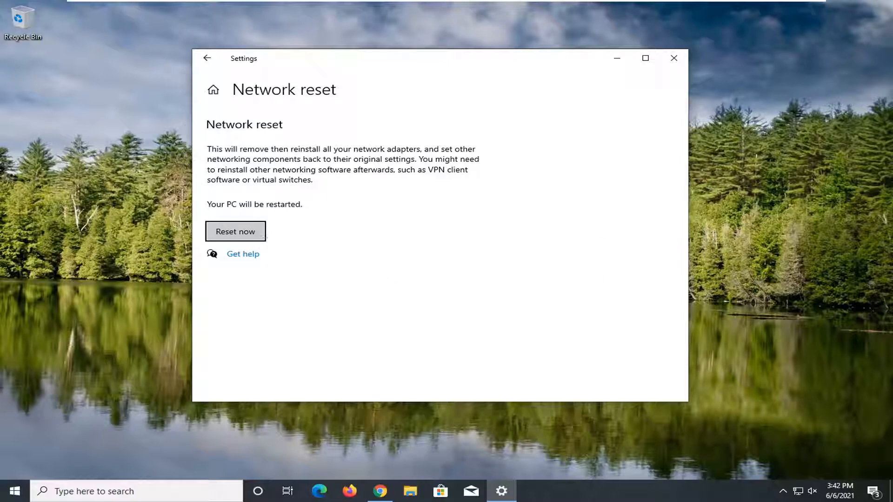
mouse_move(678, 232)
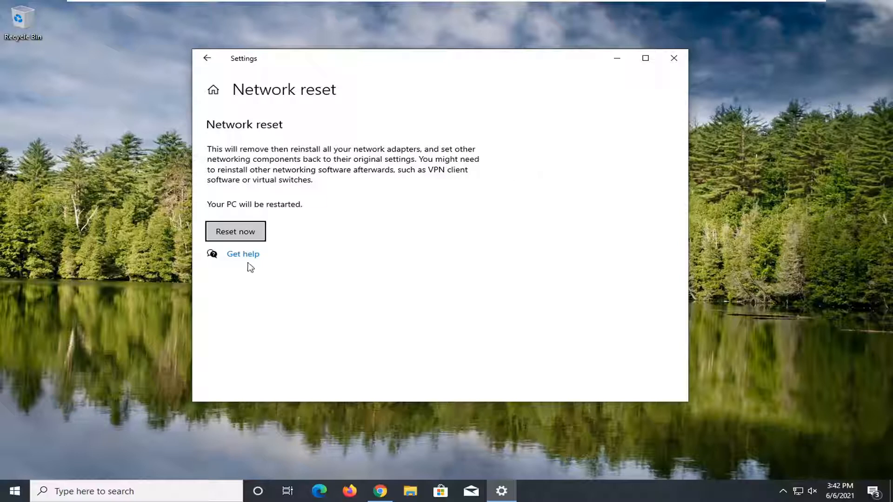
click(236, 231)
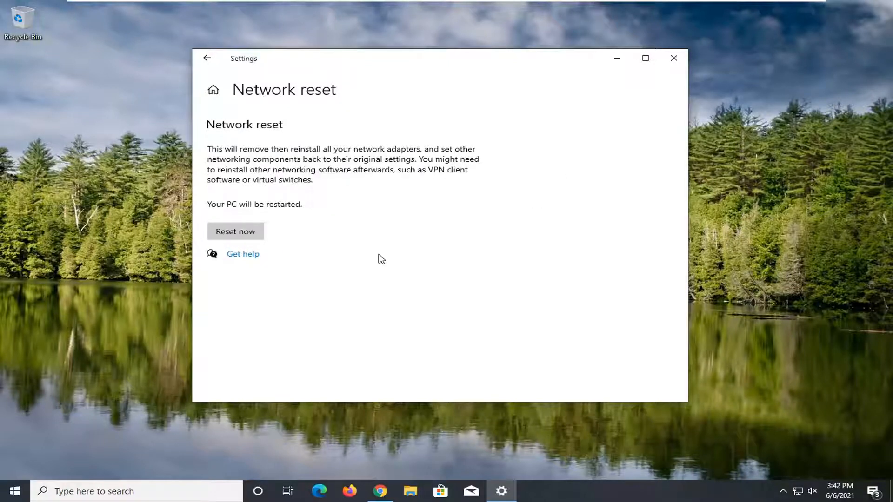
click(235, 231)
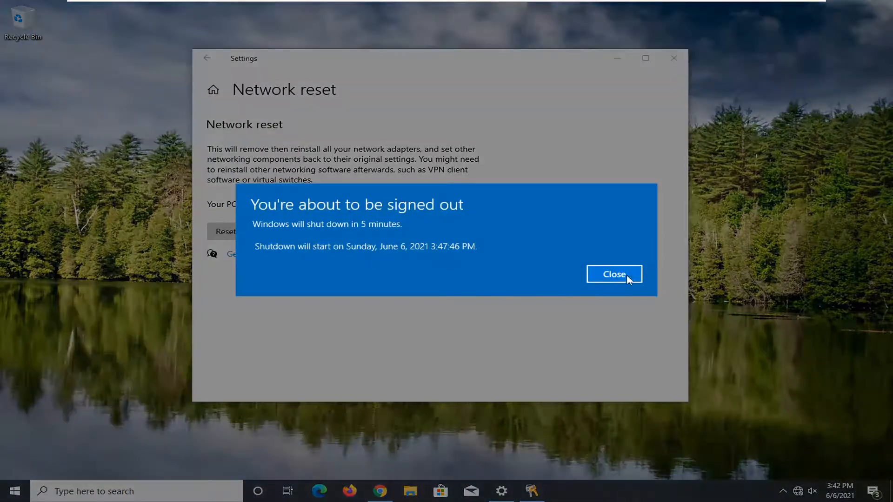
click(614, 274)
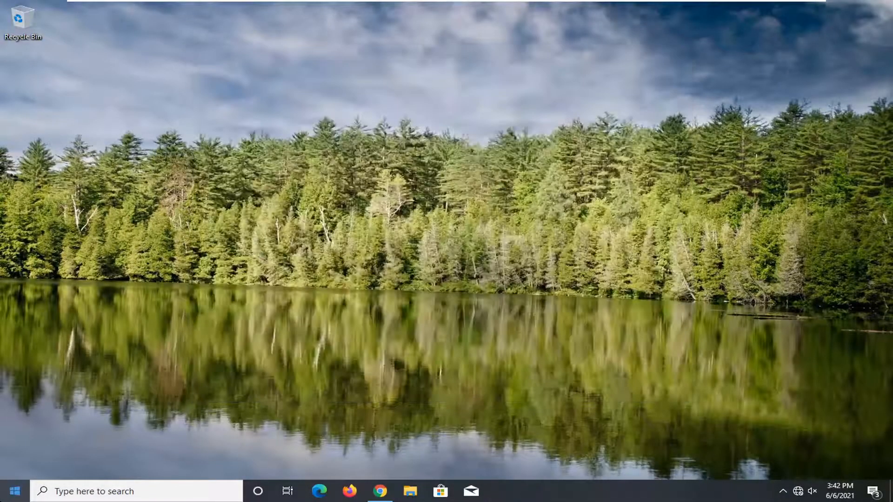
mouse_move(13, 492)
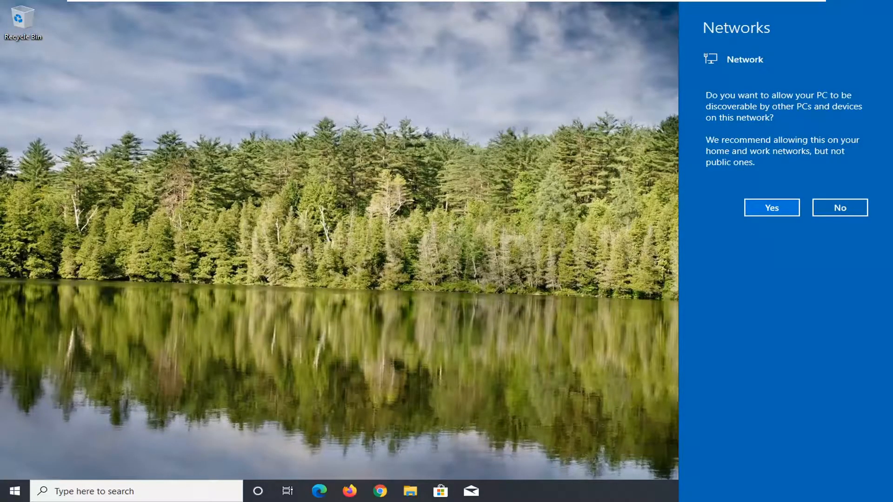
mouse_move(792, 284)
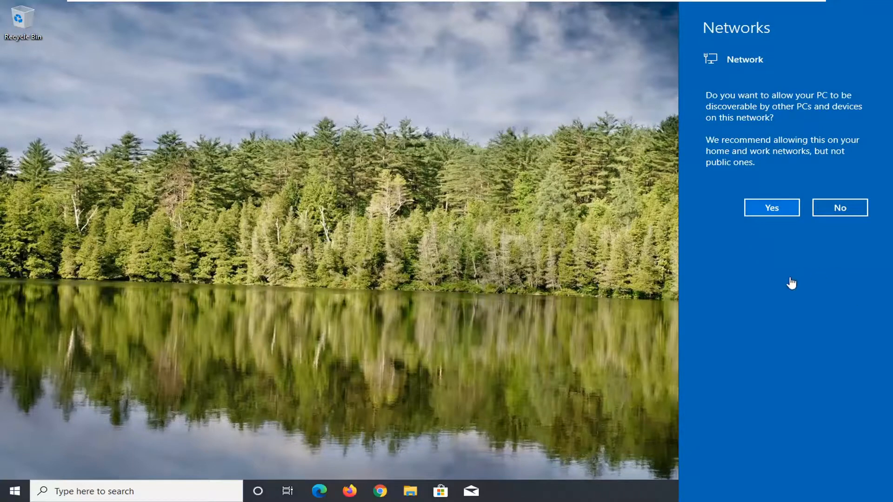
mouse_move(809, 203)
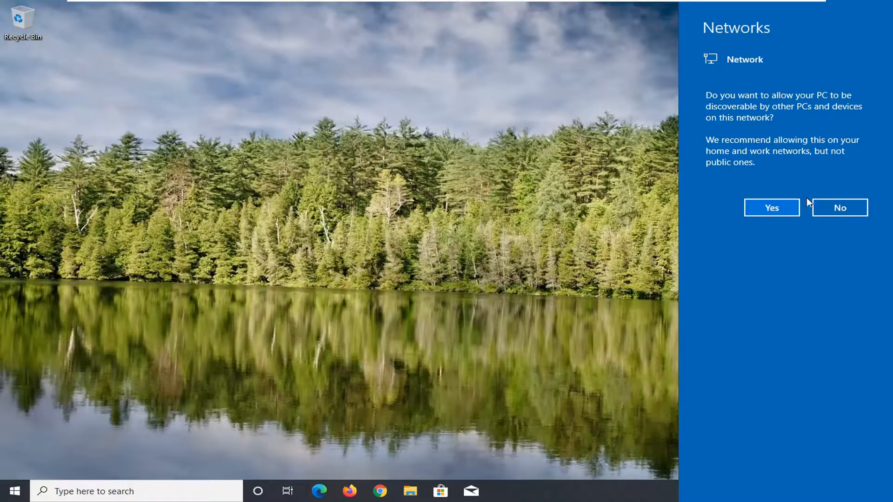
Answer the Networks flyout prompt about making this PC discoverable
click(772, 207)
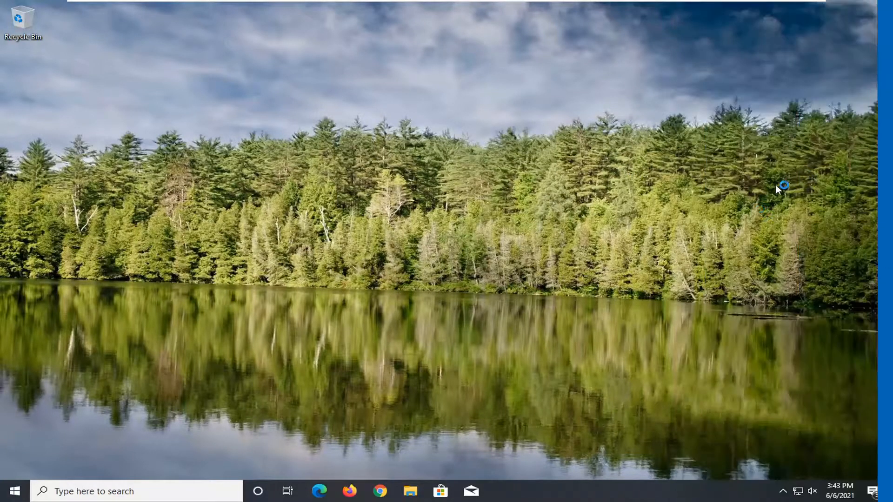